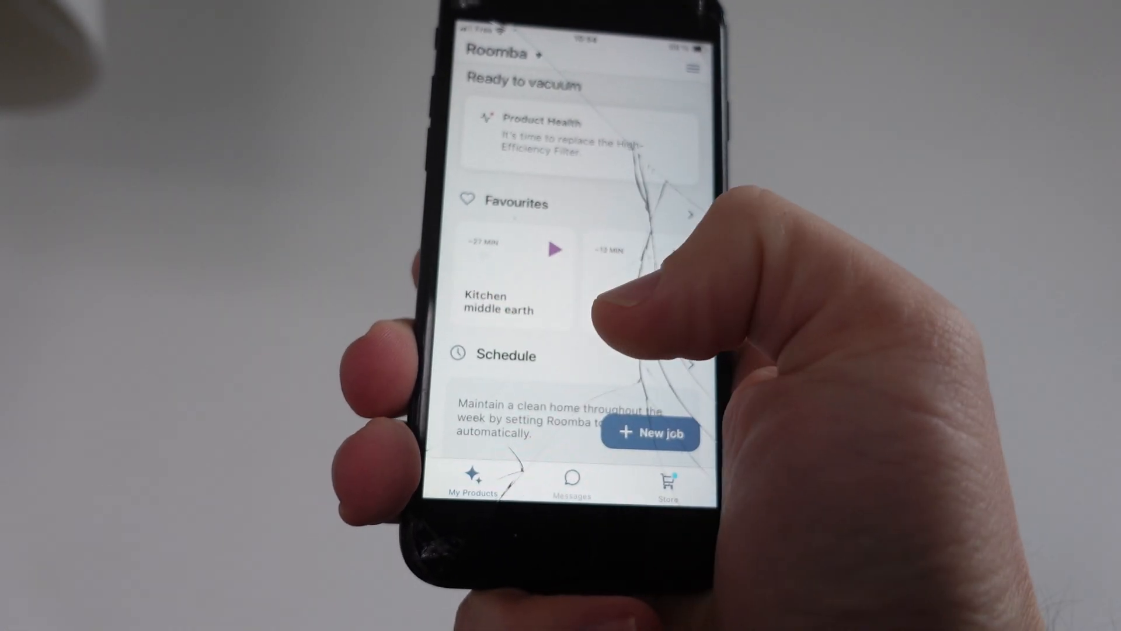
{"action": "scroll", "scroll_direction": "up", "scroll_amount": 3}
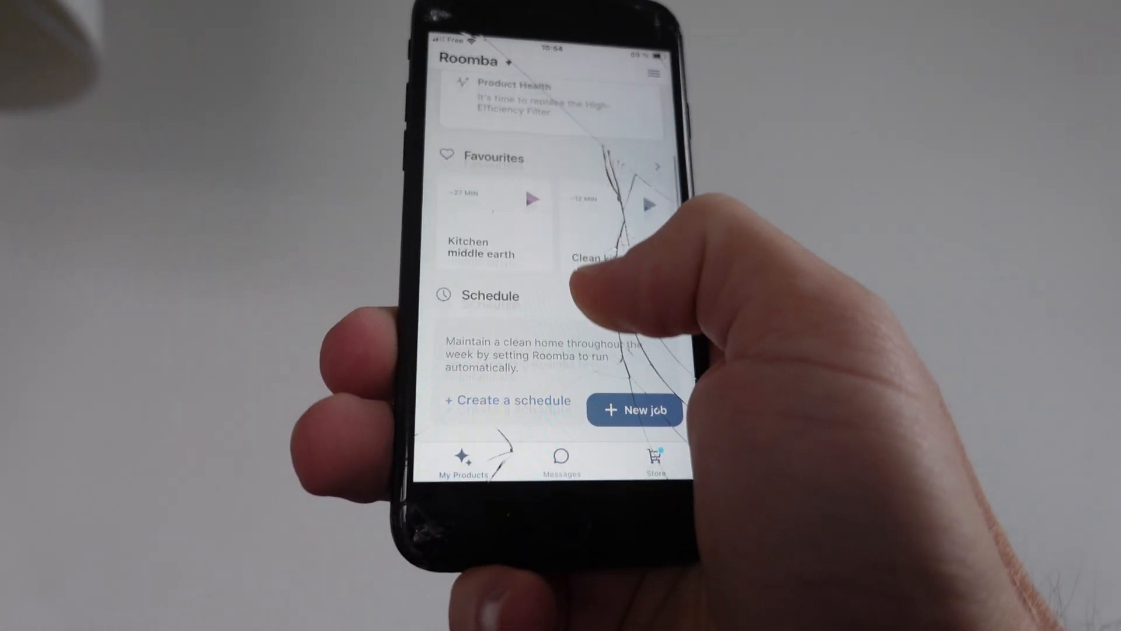
{"action": "scroll", "scroll_direction": "down", "scroll_amount": 3}
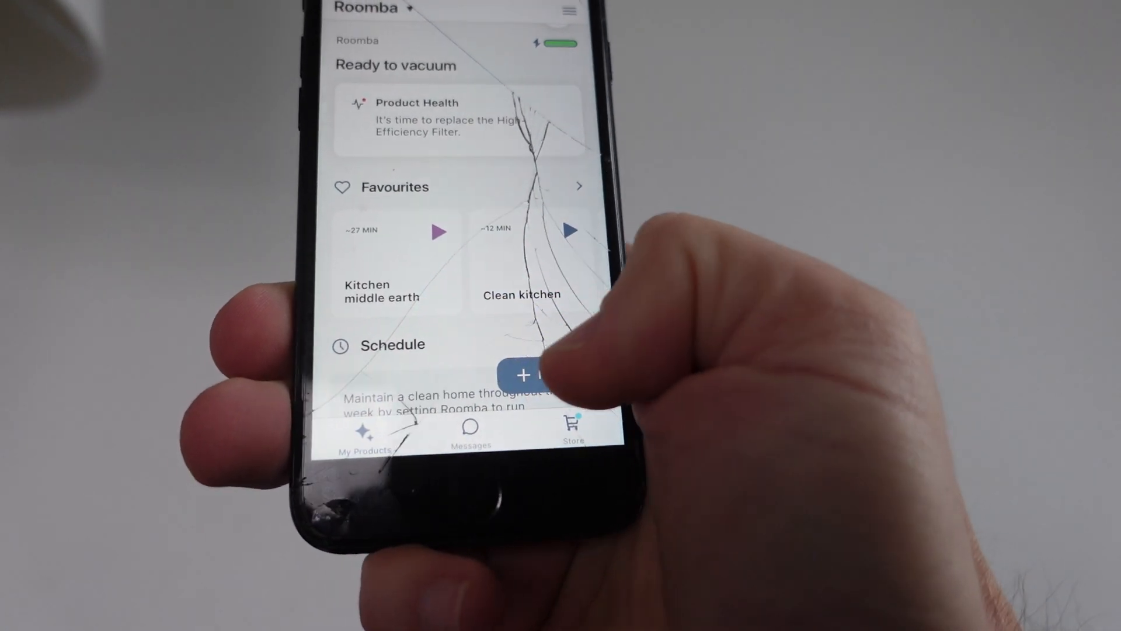
{"action": "left_click", "coordinate": [533, 374]}
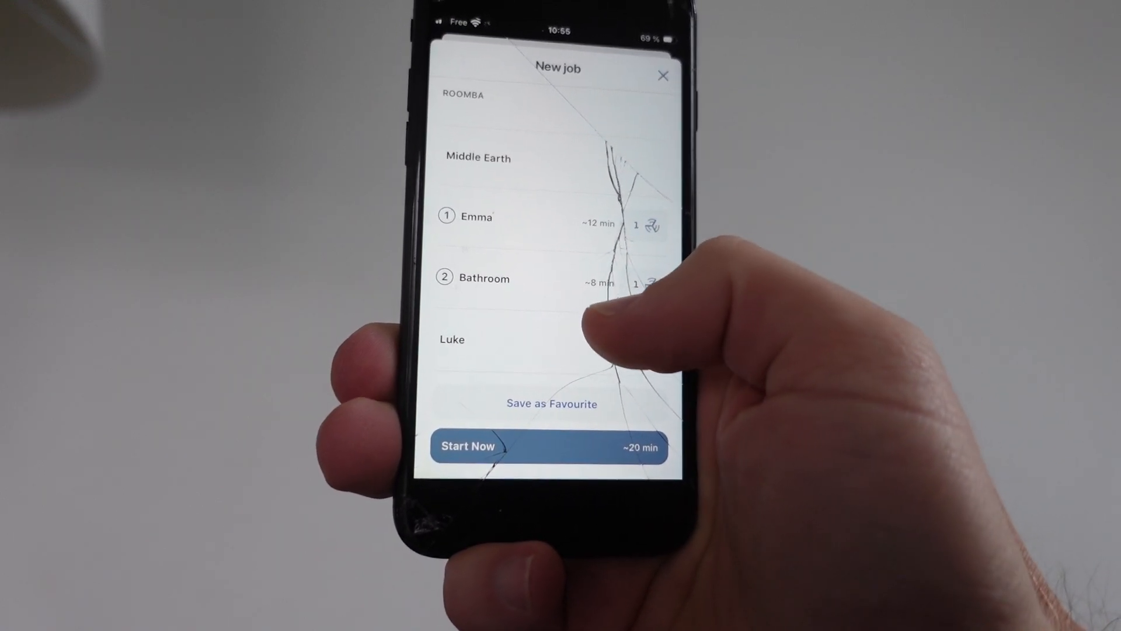
{"action": "scroll", "scroll_direction": "up", "scroll_amount": 3}
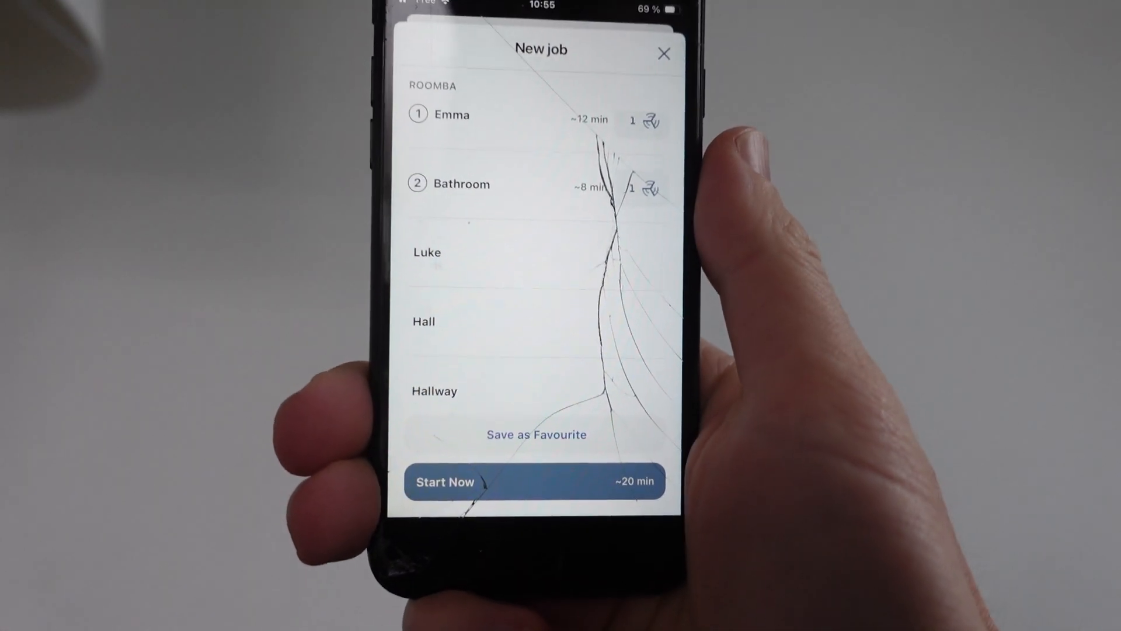
{"action": "left_click", "coordinate": [663, 53]}
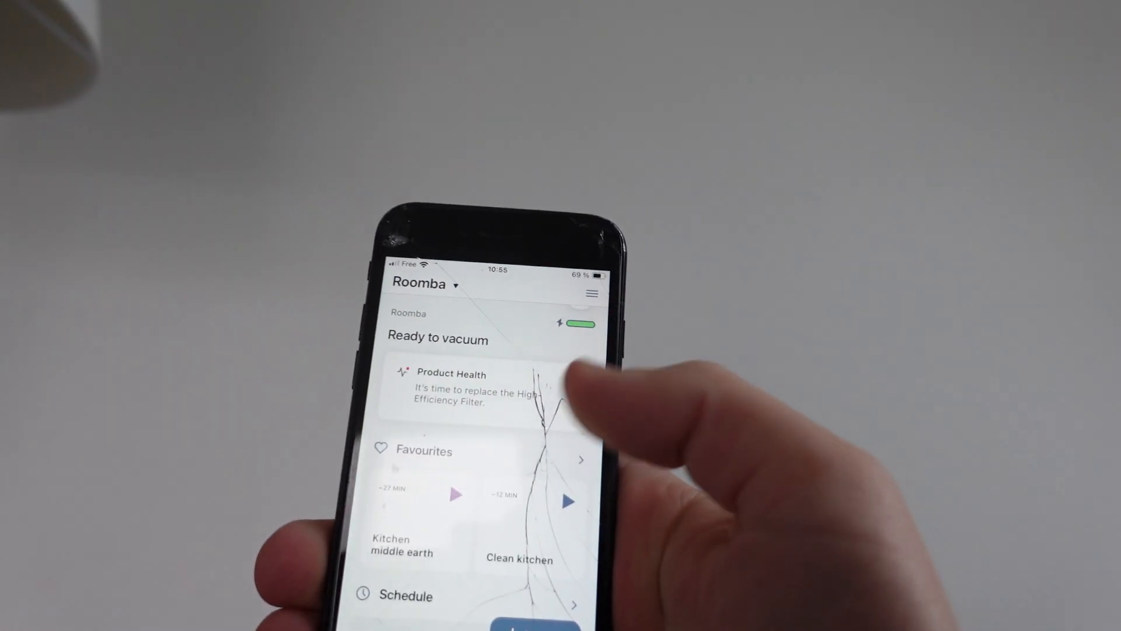